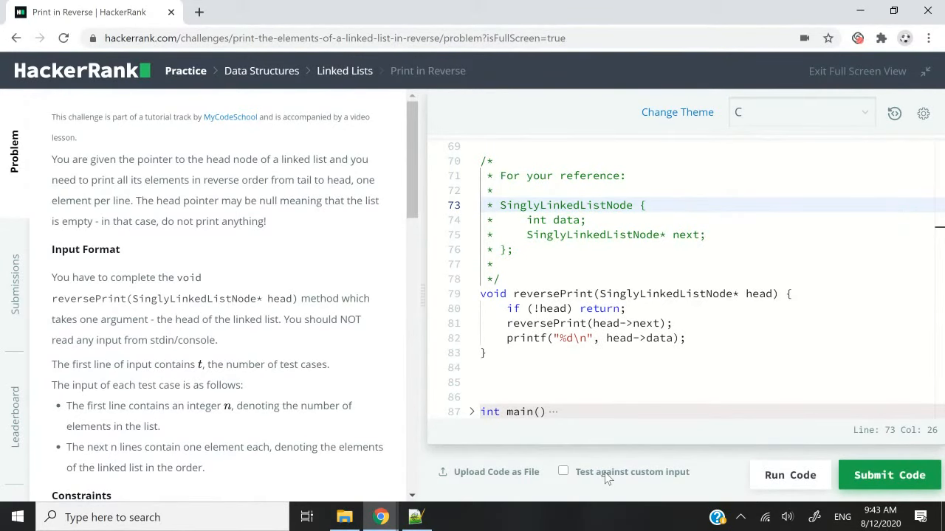
mouse_move(267, 176)
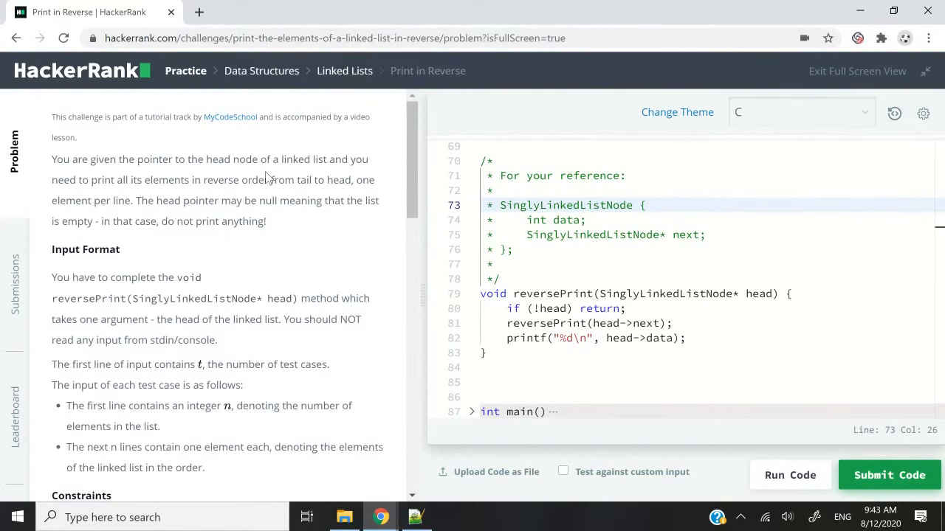
mouse_move(293, 195)
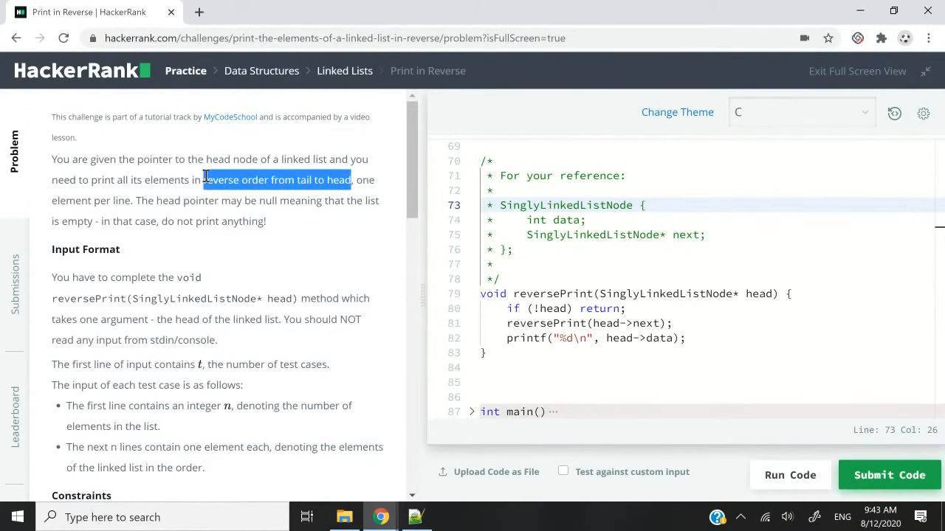
Step: Annotate the null-check line with '// Don't print anything. Just return.' for an empty list
drag(204, 180, 264, 222)
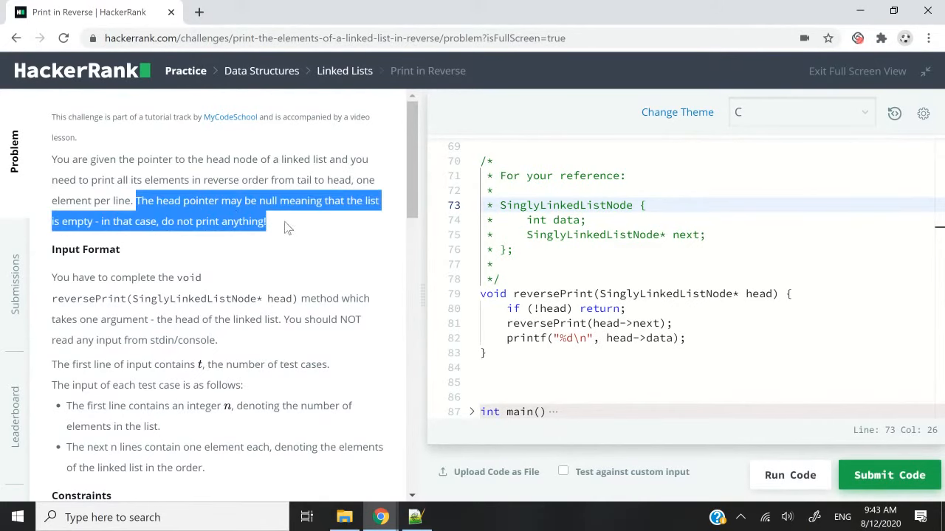
mouse_move(303, 219)
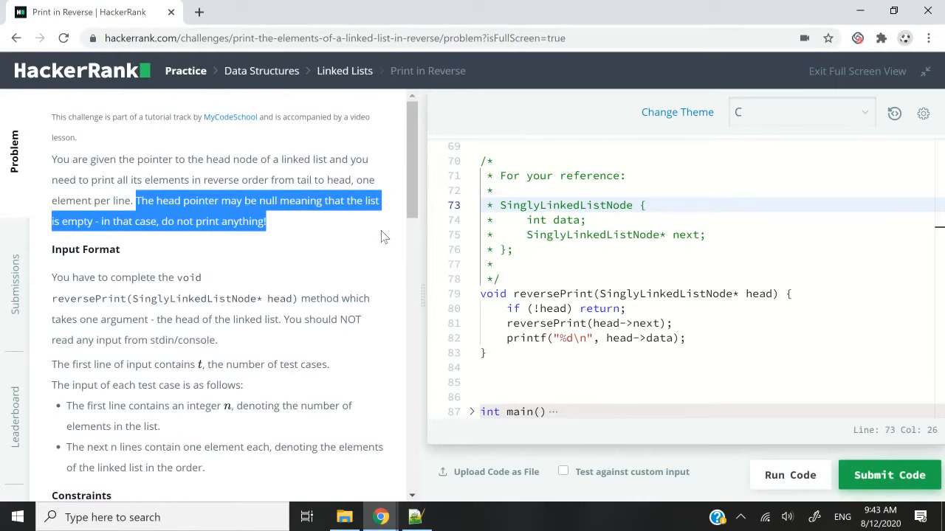
mouse_move(299, 228)
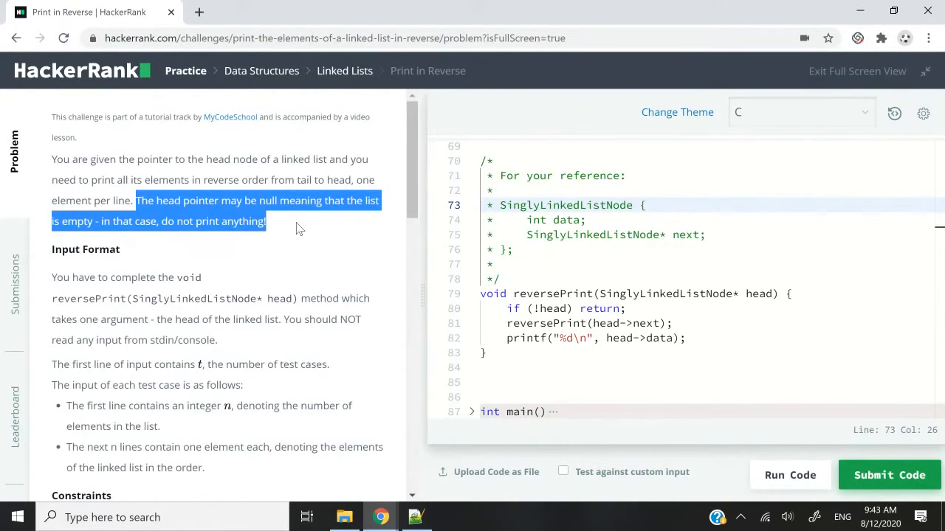
click(565, 397)
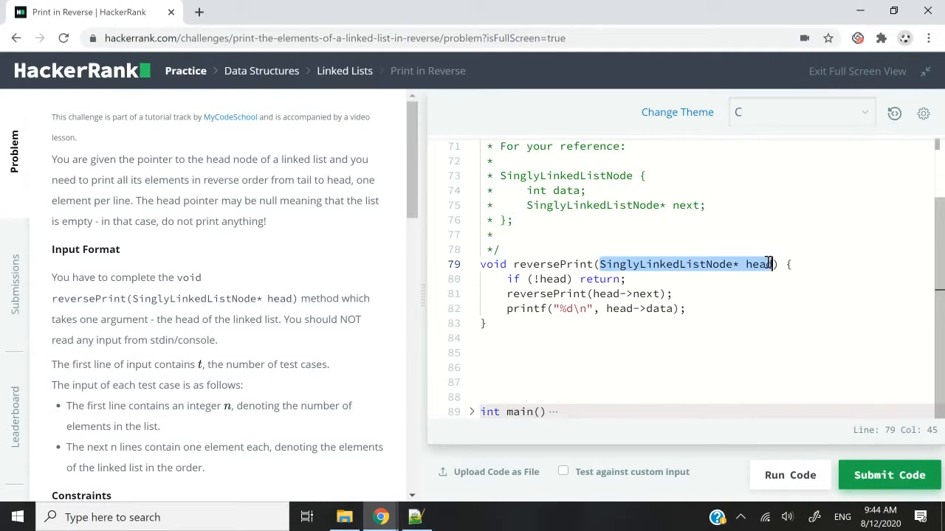
mouse_move(660, 288)
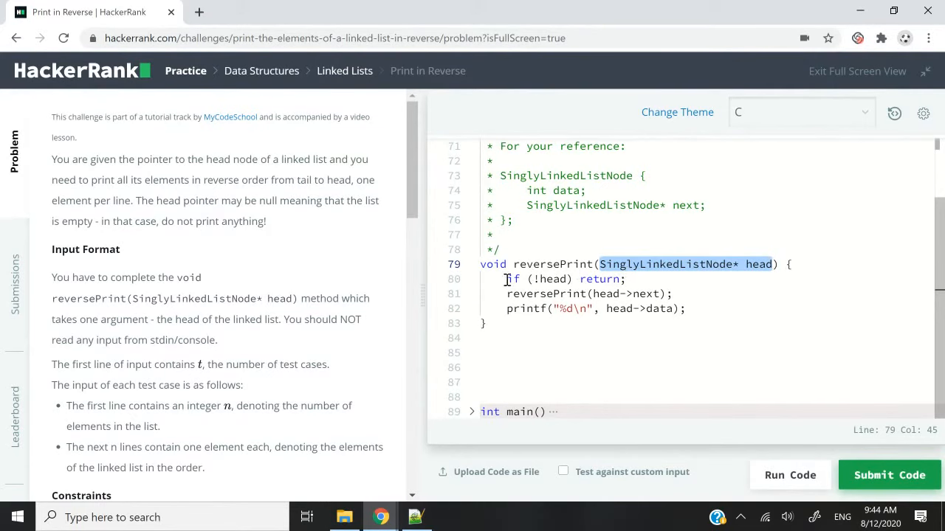
drag(135, 200, 267, 221)
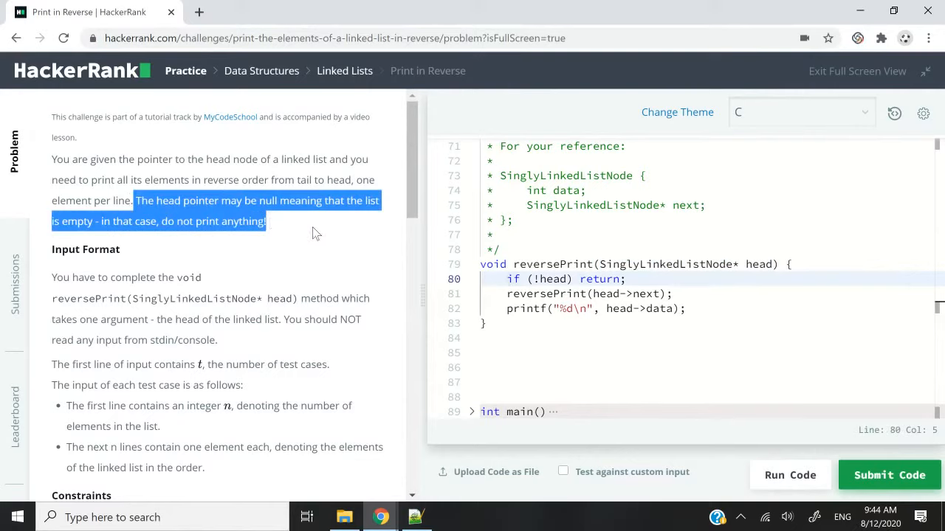
click(541, 279)
text( // Don't print anything. Just return.)
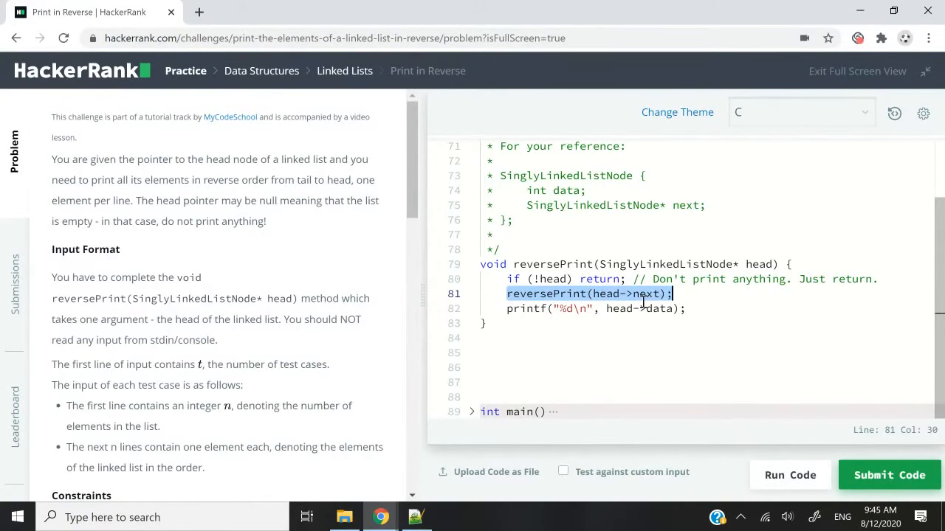
Step: Annotate the recursive call on line 81 with '// Otherwise, continue with recursion.'
click(668, 294)
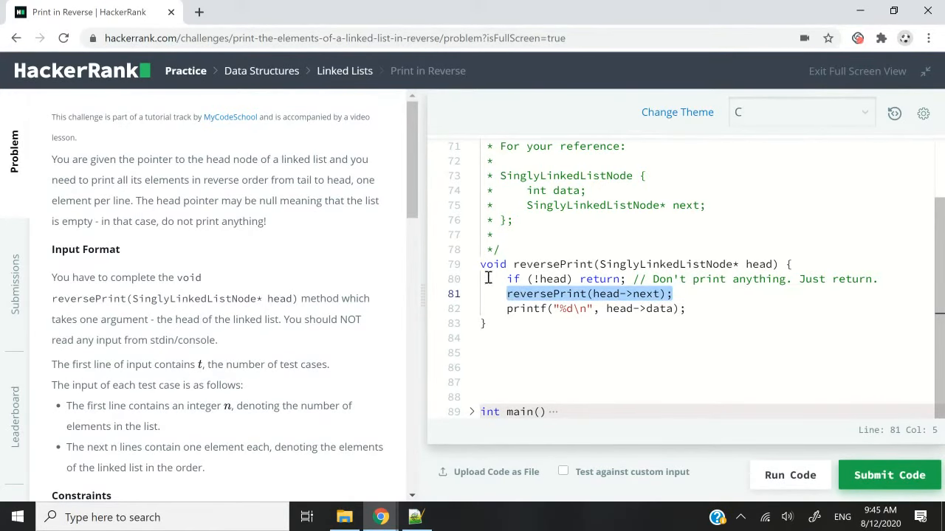
click(527, 293)
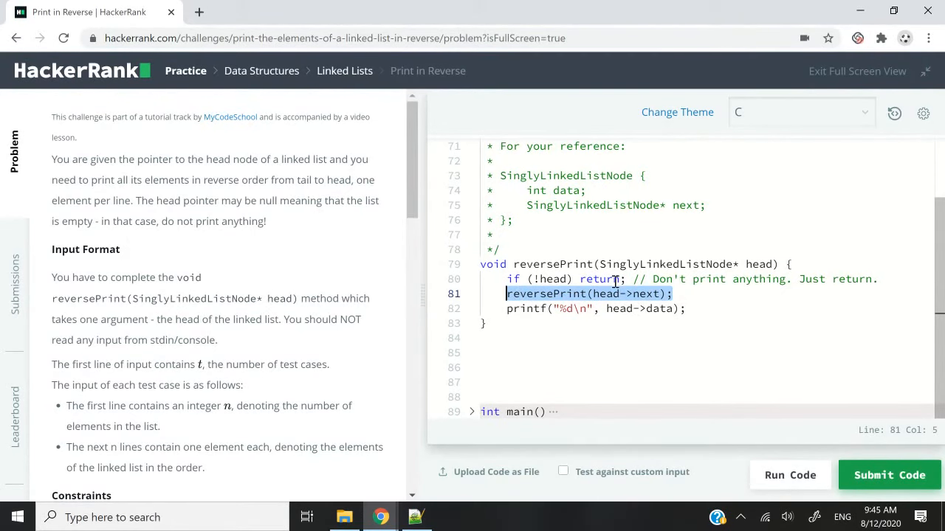
click(685, 293)
text( // Otherwise, continue with recursion.)
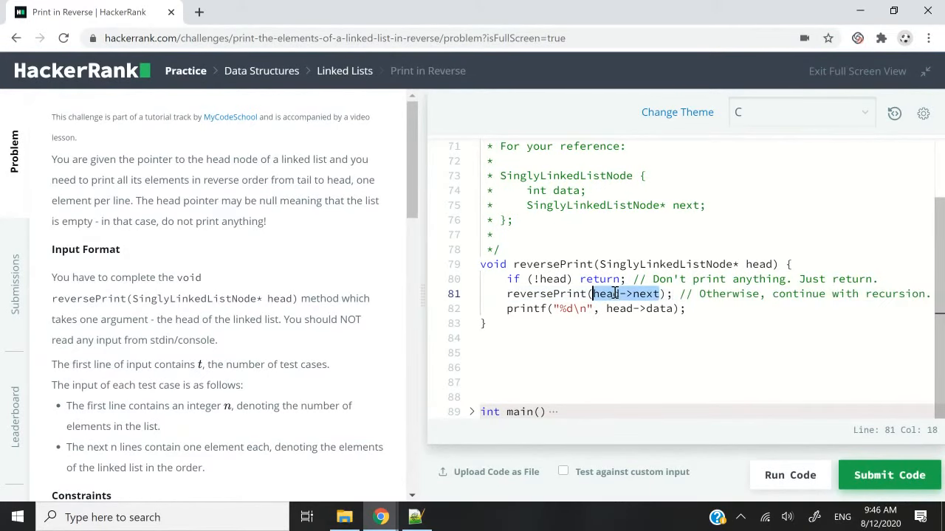
Step: Briefly change the recursive call argument to tail->next, then restore it to head->next
double_click(602, 279)
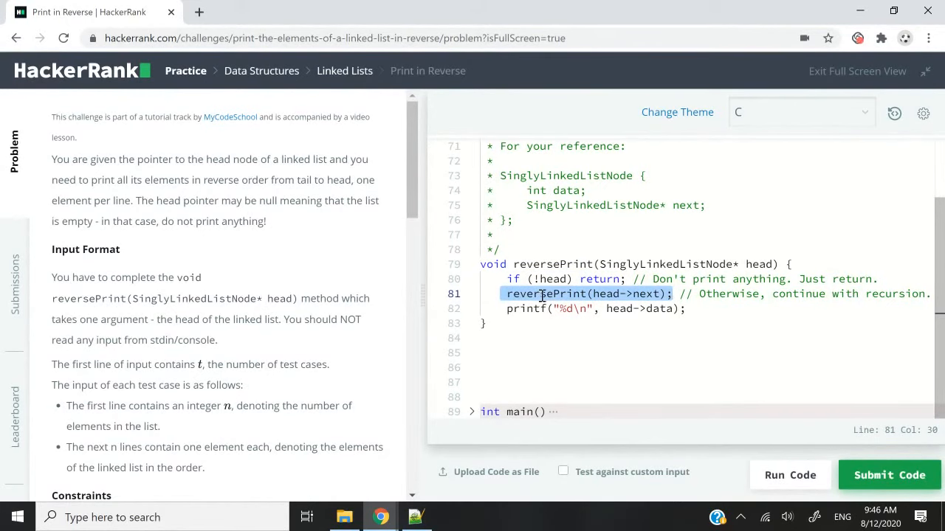
click(662, 294)
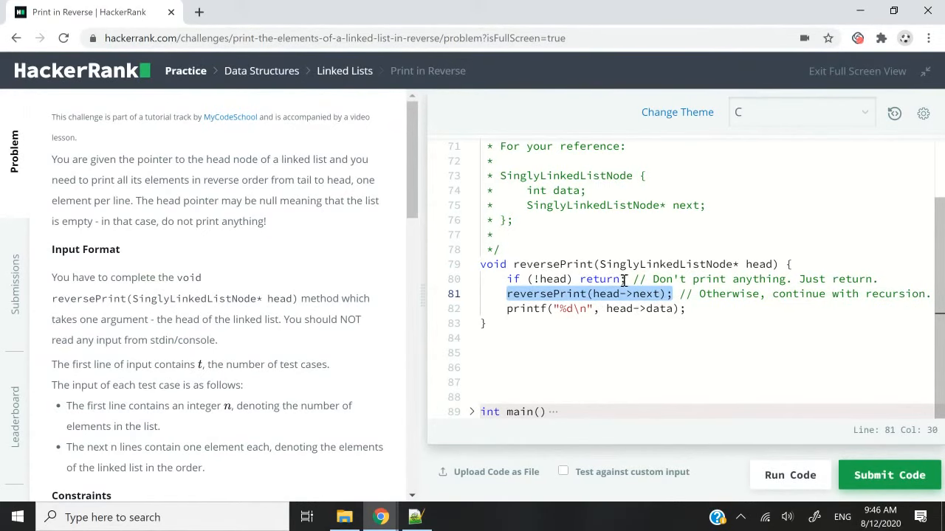
mouse_move(598, 294)
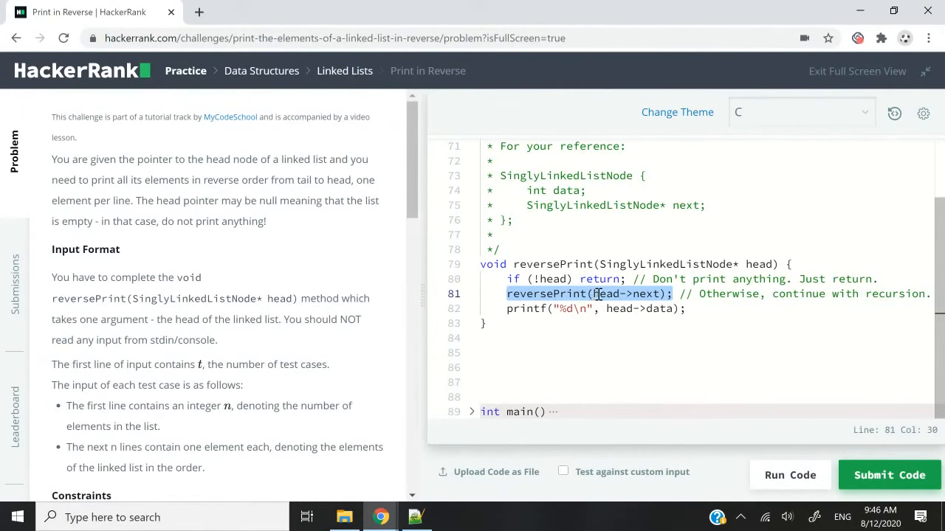
click(654, 294)
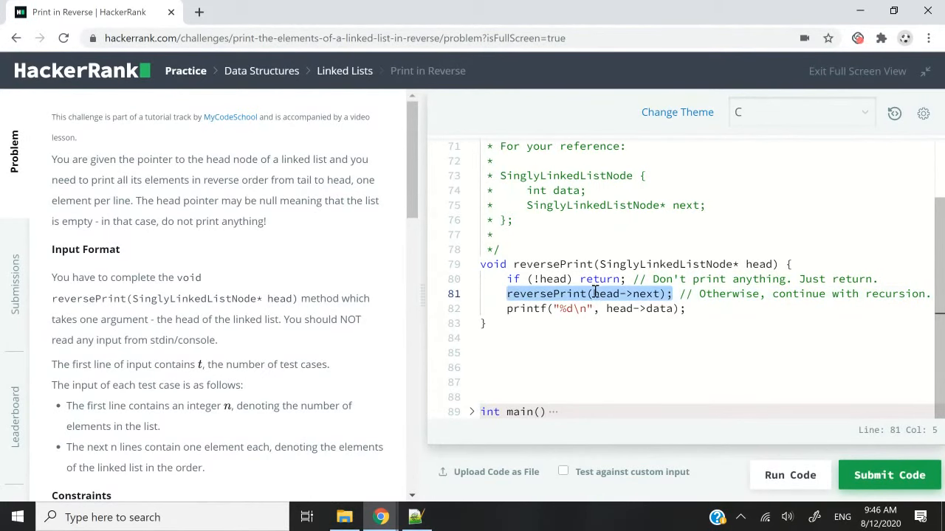
click(591, 293)
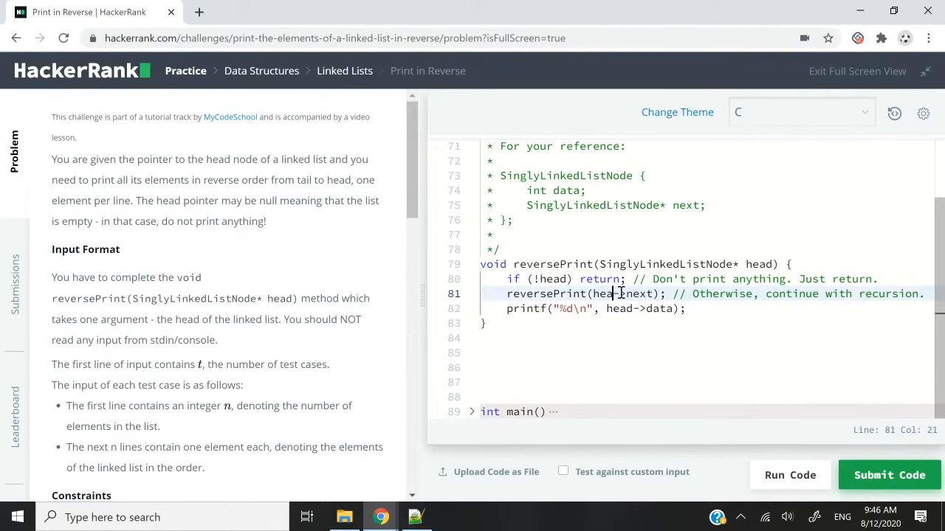
text(tail)
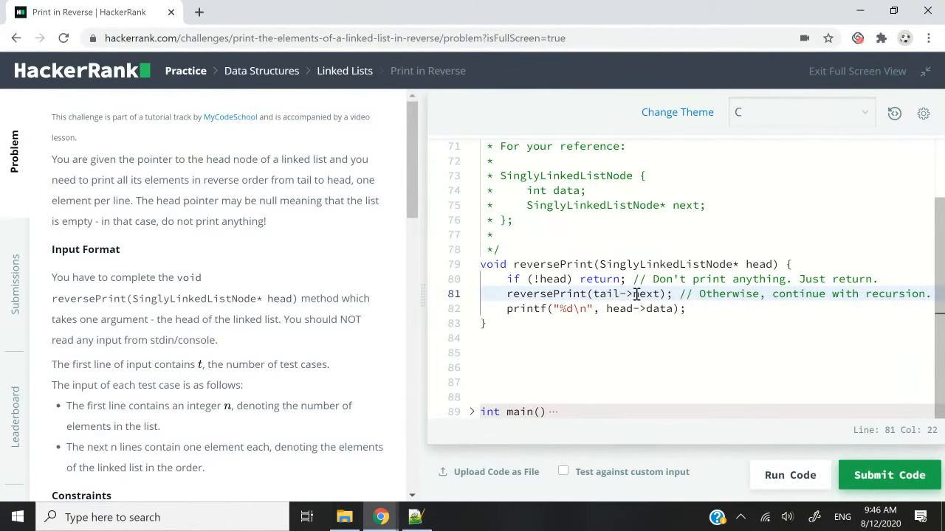
text(head)
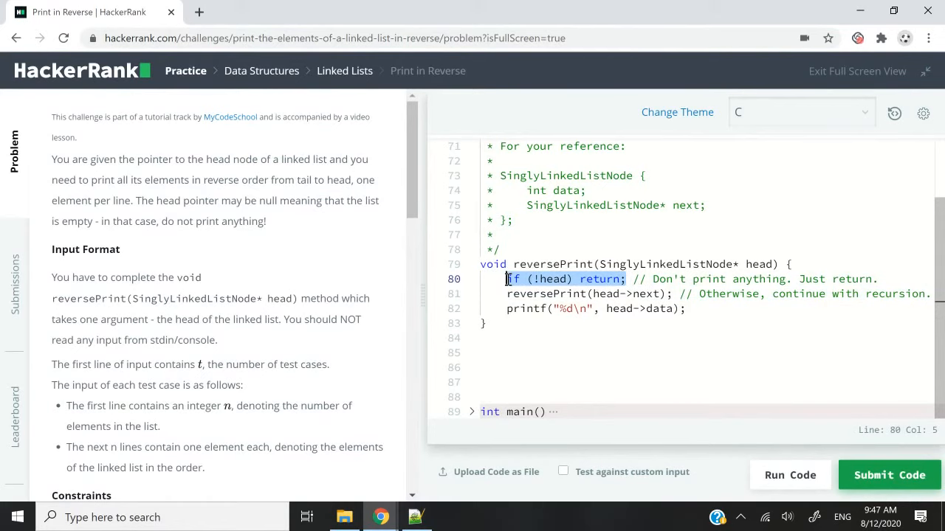
mouse_move(554, 279)
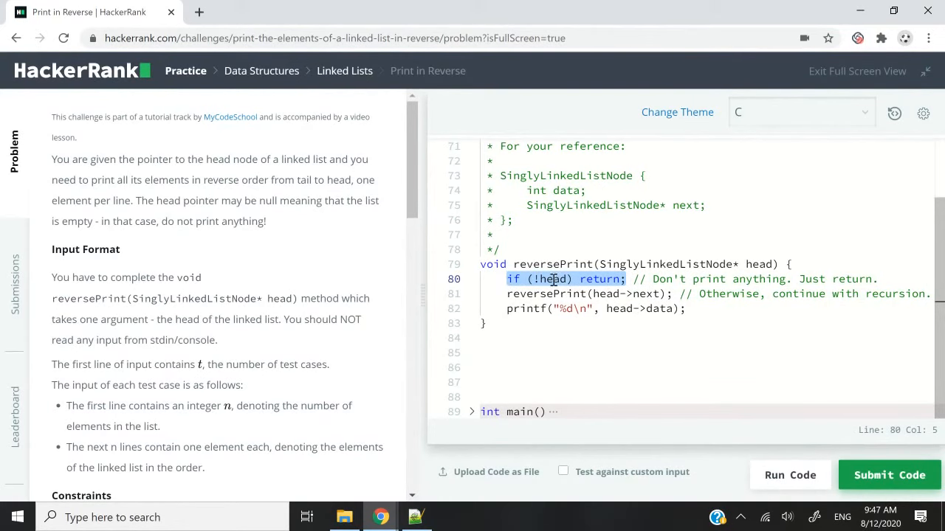
click(574, 279)
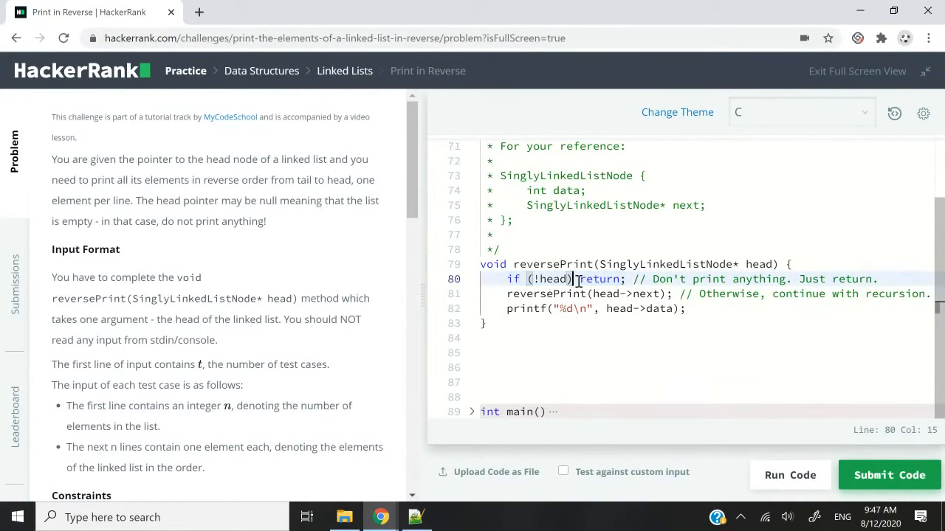
double_click(512, 279)
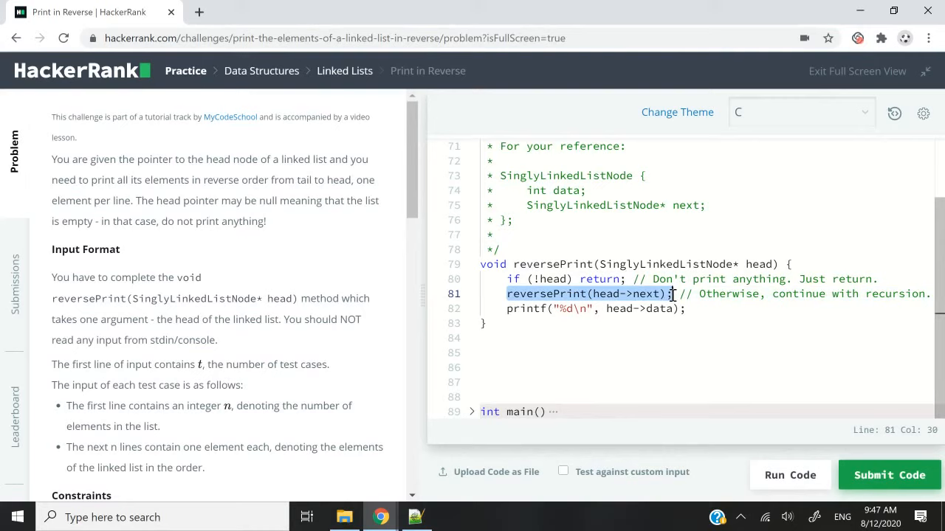
mouse_move(589, 296)
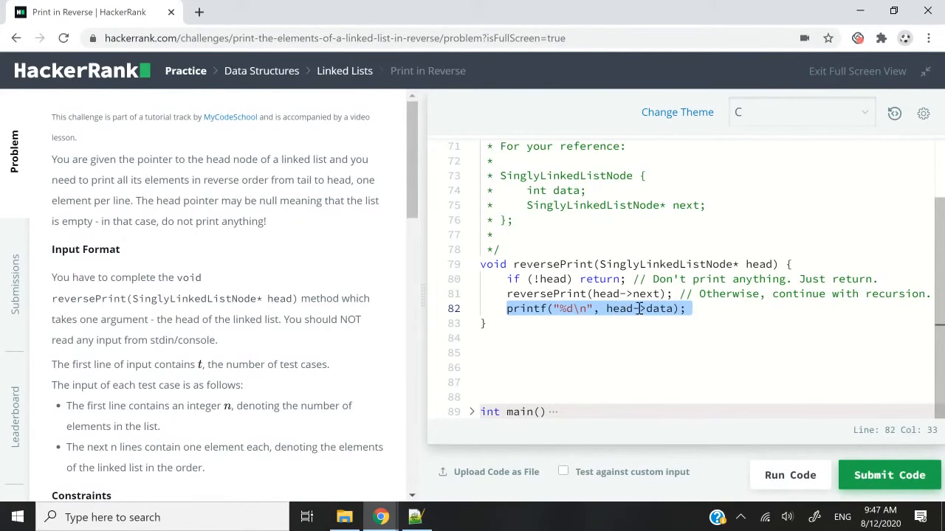
click(525, 338)
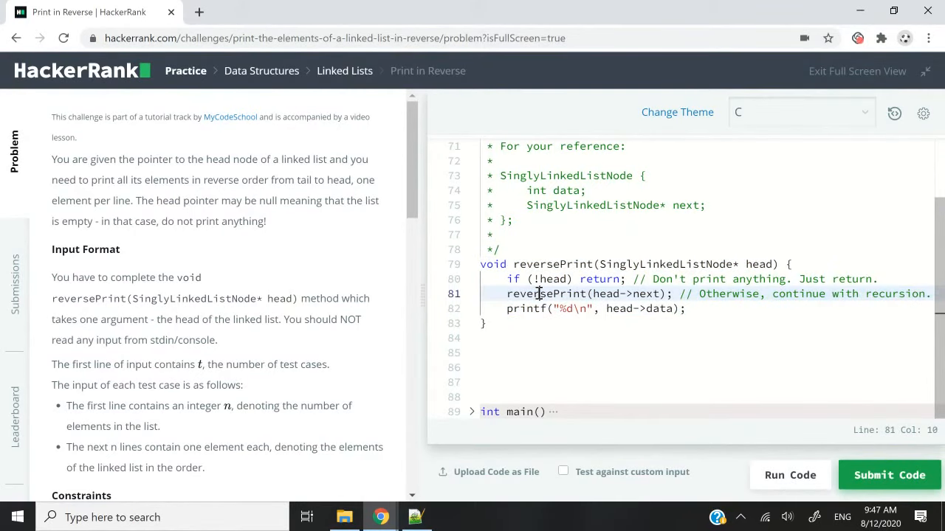
drag(541, 293, 688, 308)
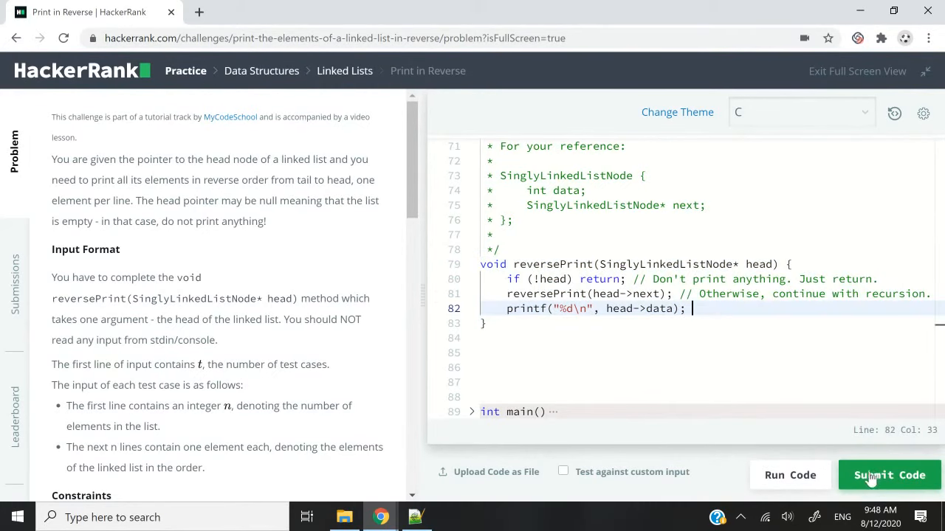
Step: Submit the C reversePrint solution for grading
click(889, 475)
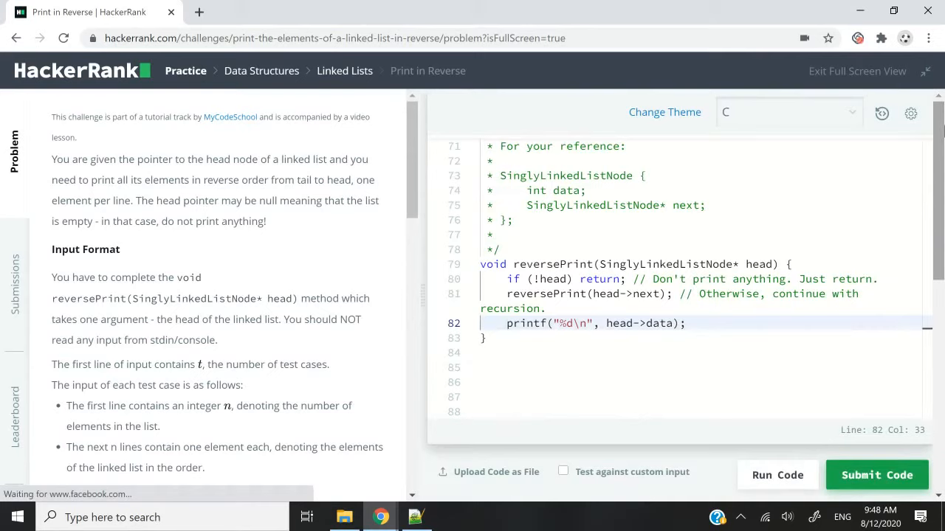
Step: Switch the language to C++ and highlight the cout line printing head->data
click(786, 112)
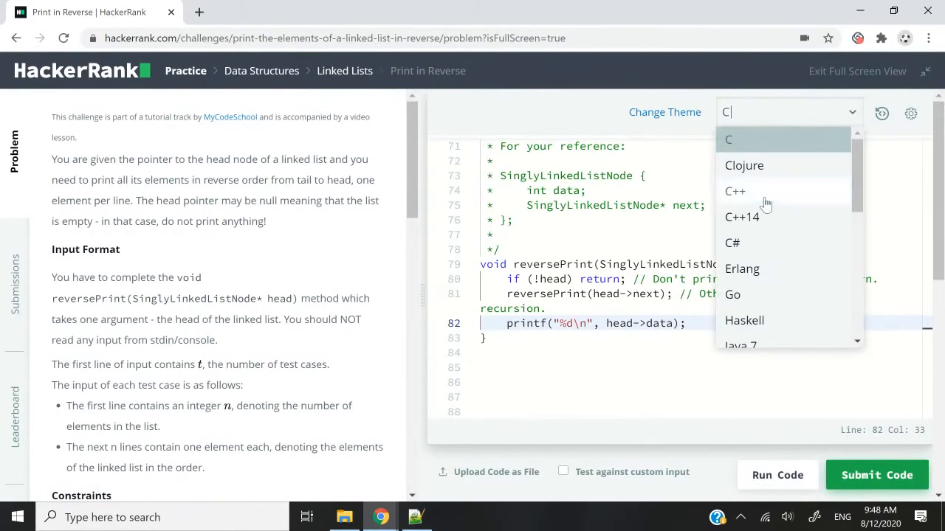
click(734, 191)
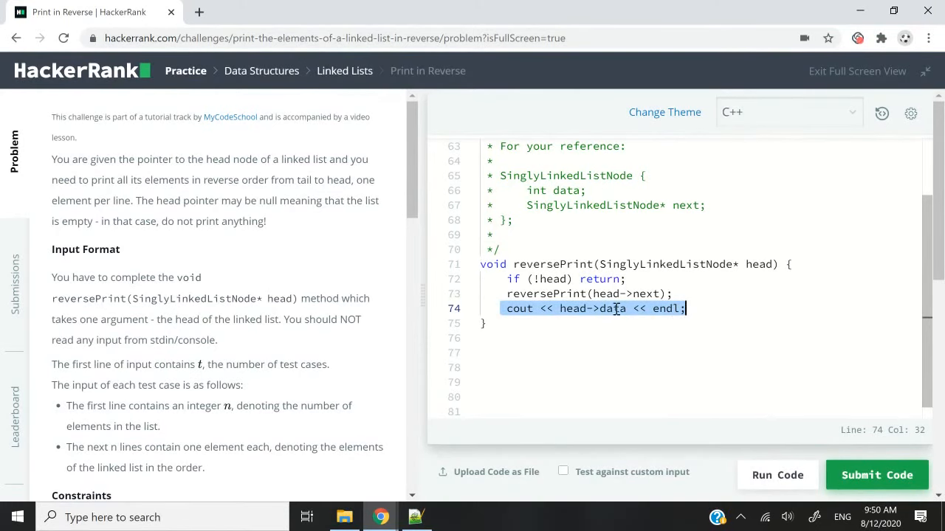
click(499, 309)
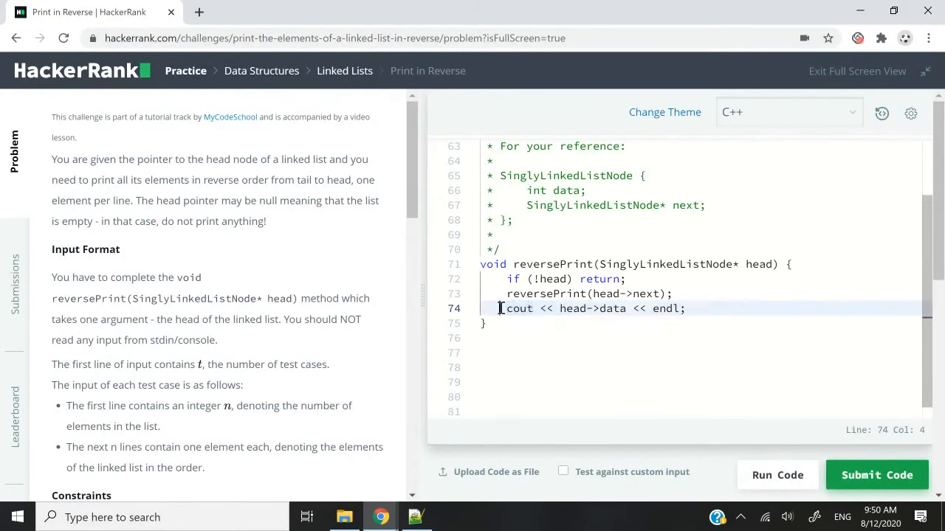
drag(502, 308, 685, 309)
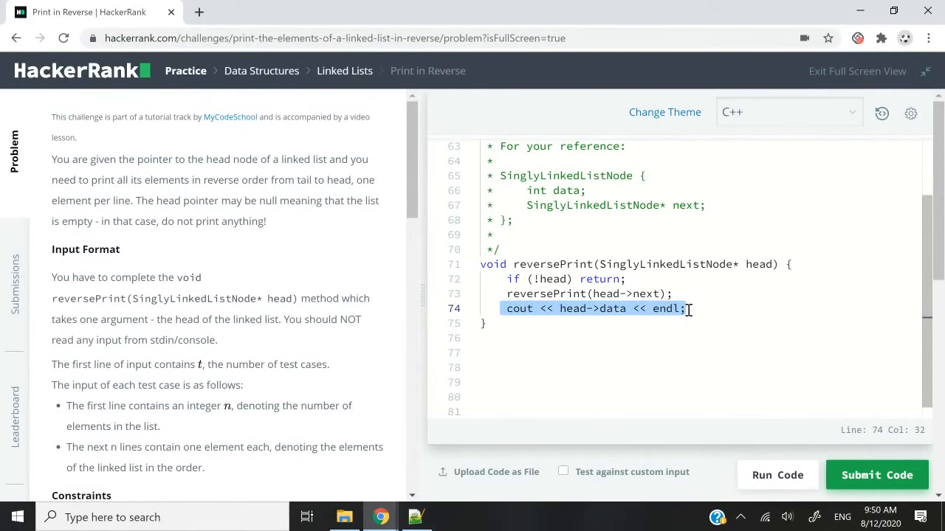
click(587, 308)
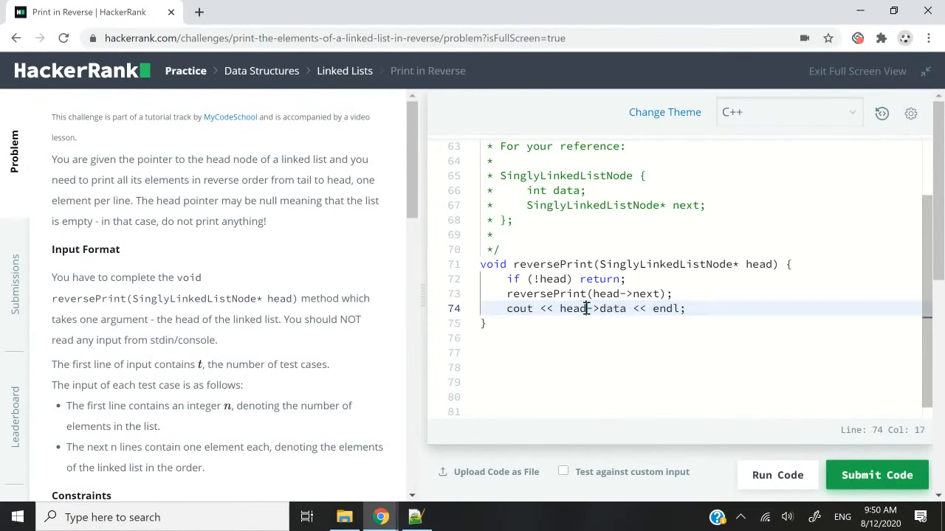
mouse_move(877, 474)
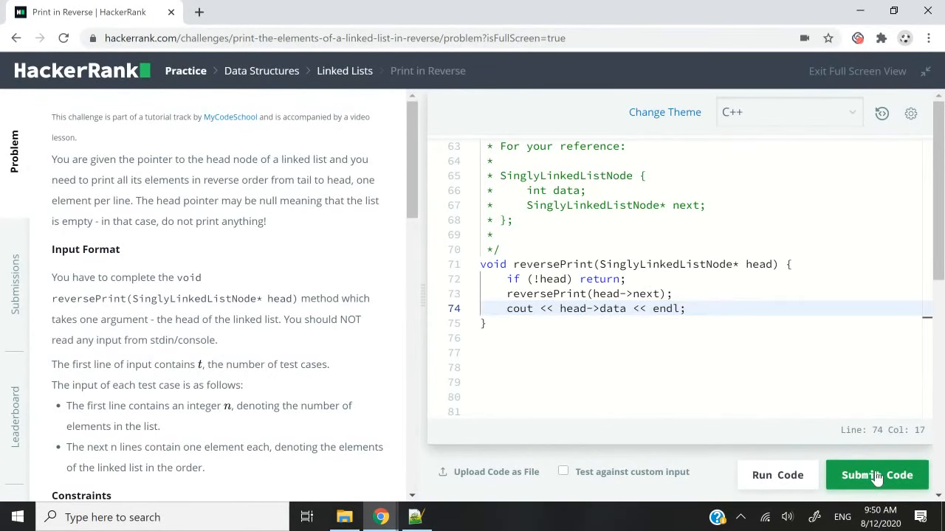
Step: Submit the C++ solution and see all nine test cases pass
click(876, 475)
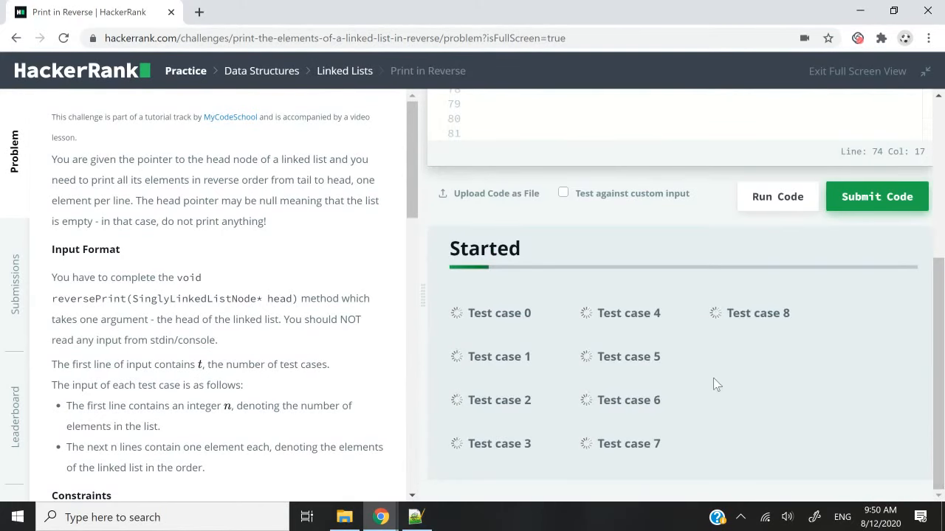
click(876, 197)
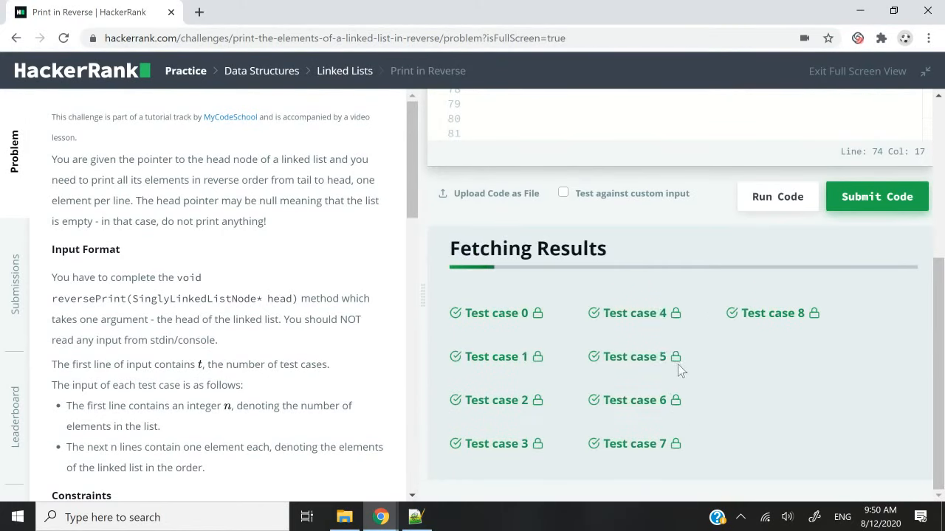